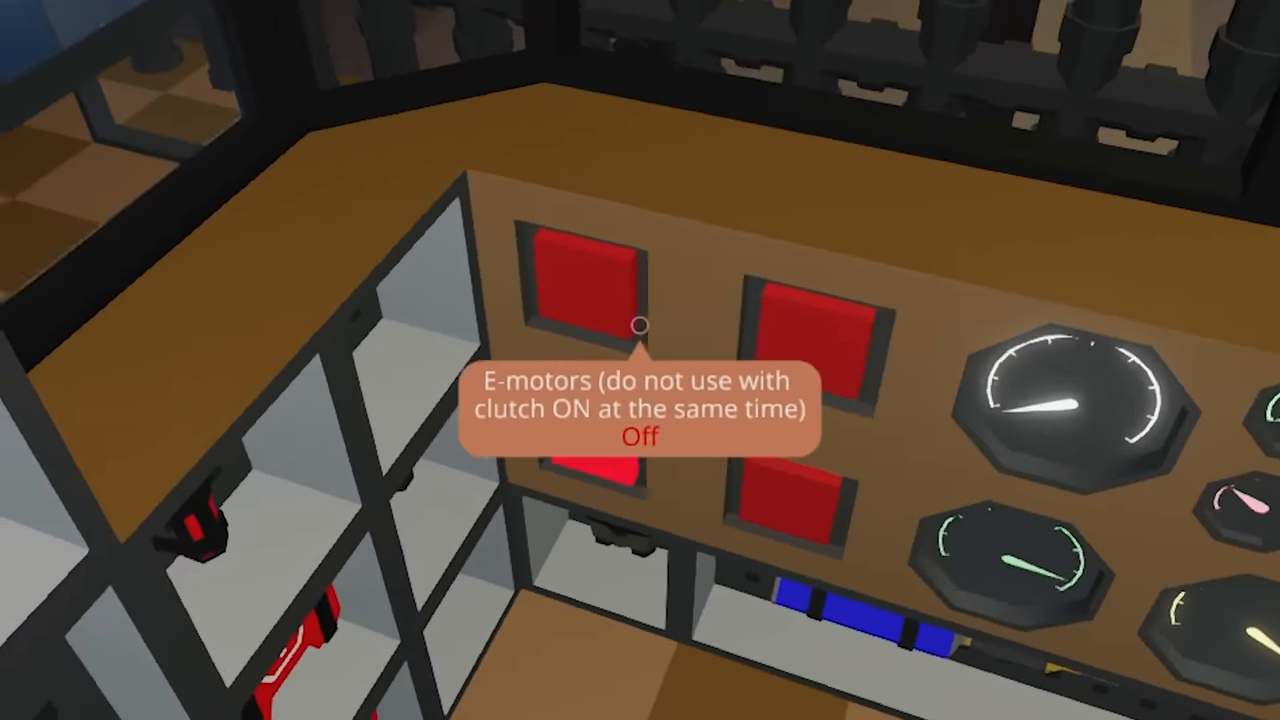
mouse_move(640, 360)
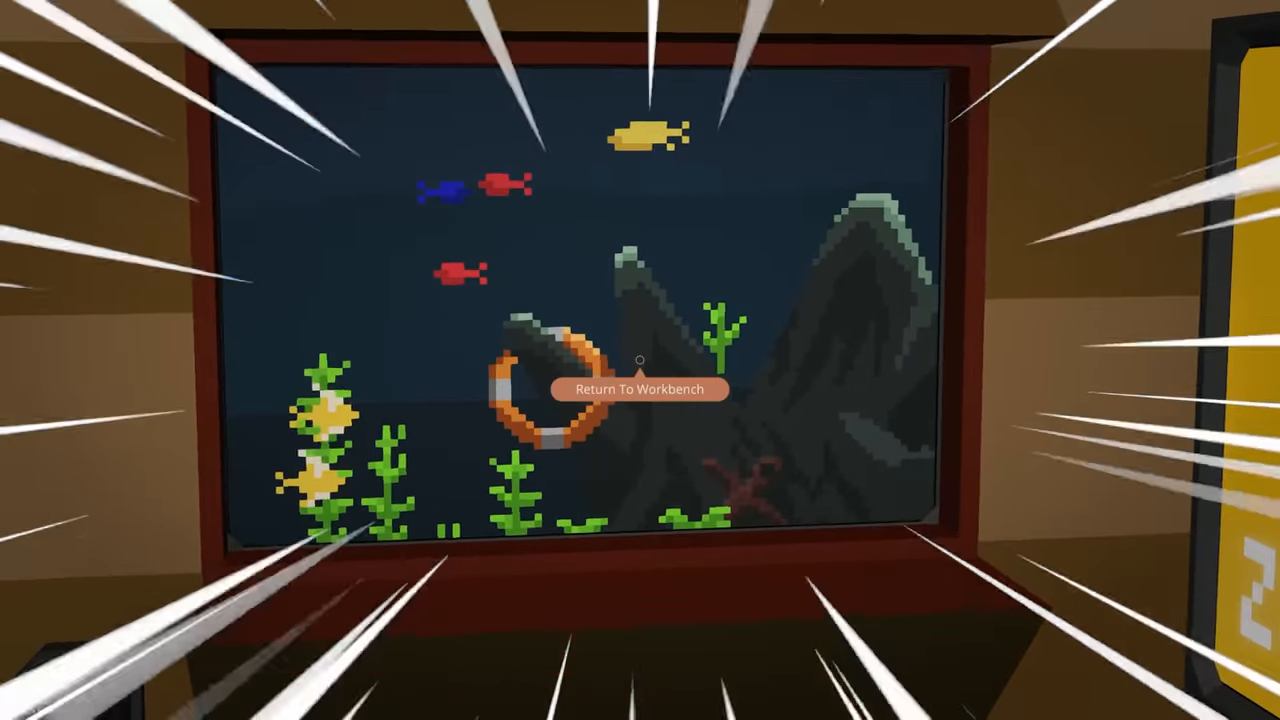
- From the map, teleport onto the chosen spot on the rail line
left_click(640, 389)
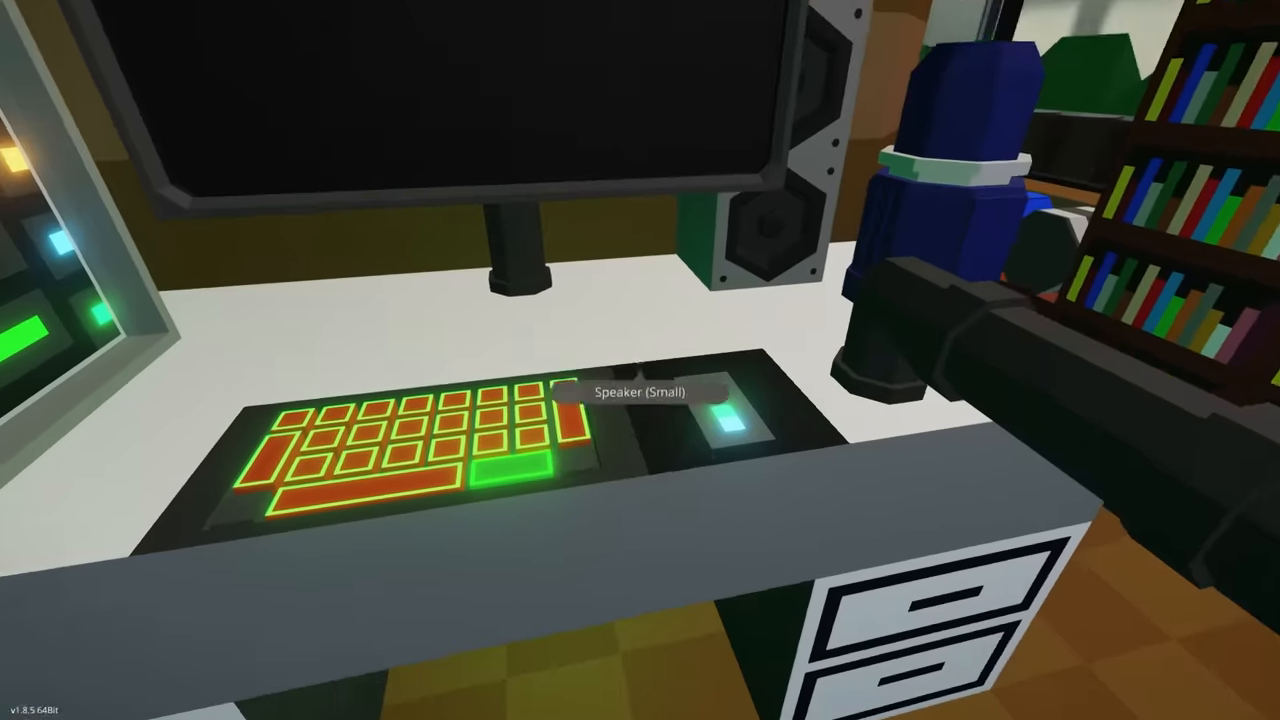
mouse_move(640, 360)
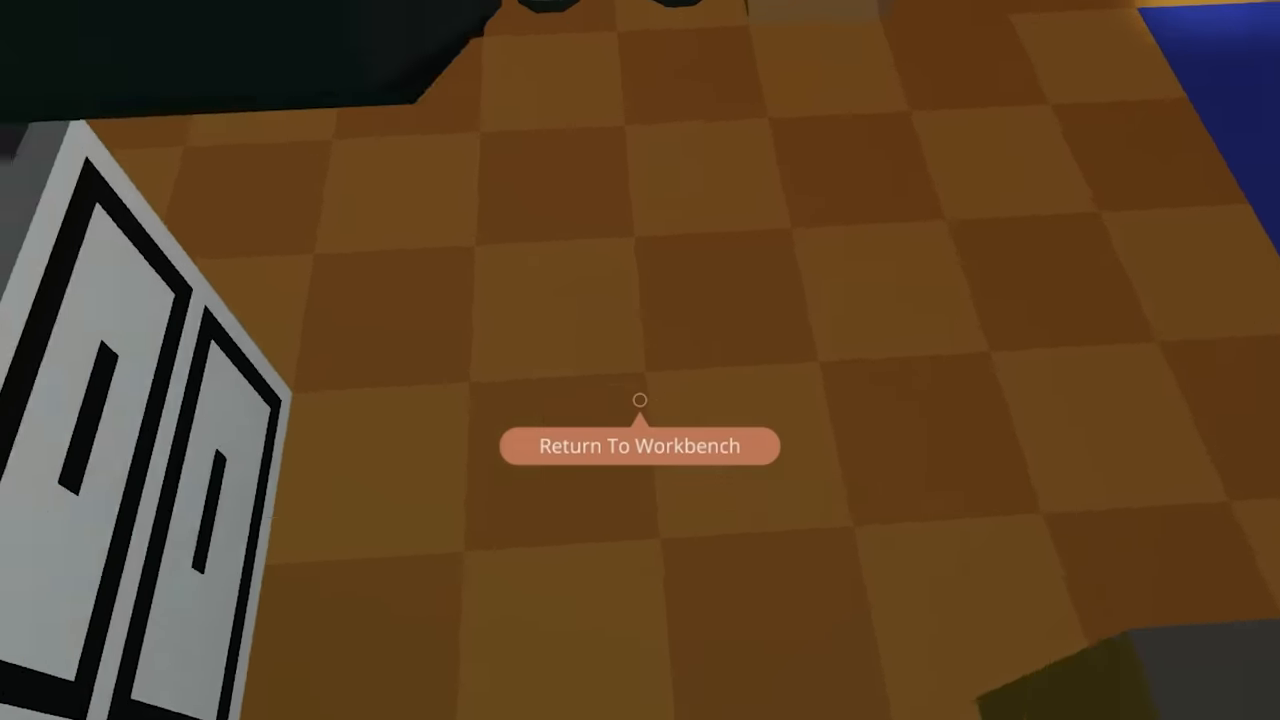
left_click(640, 446)
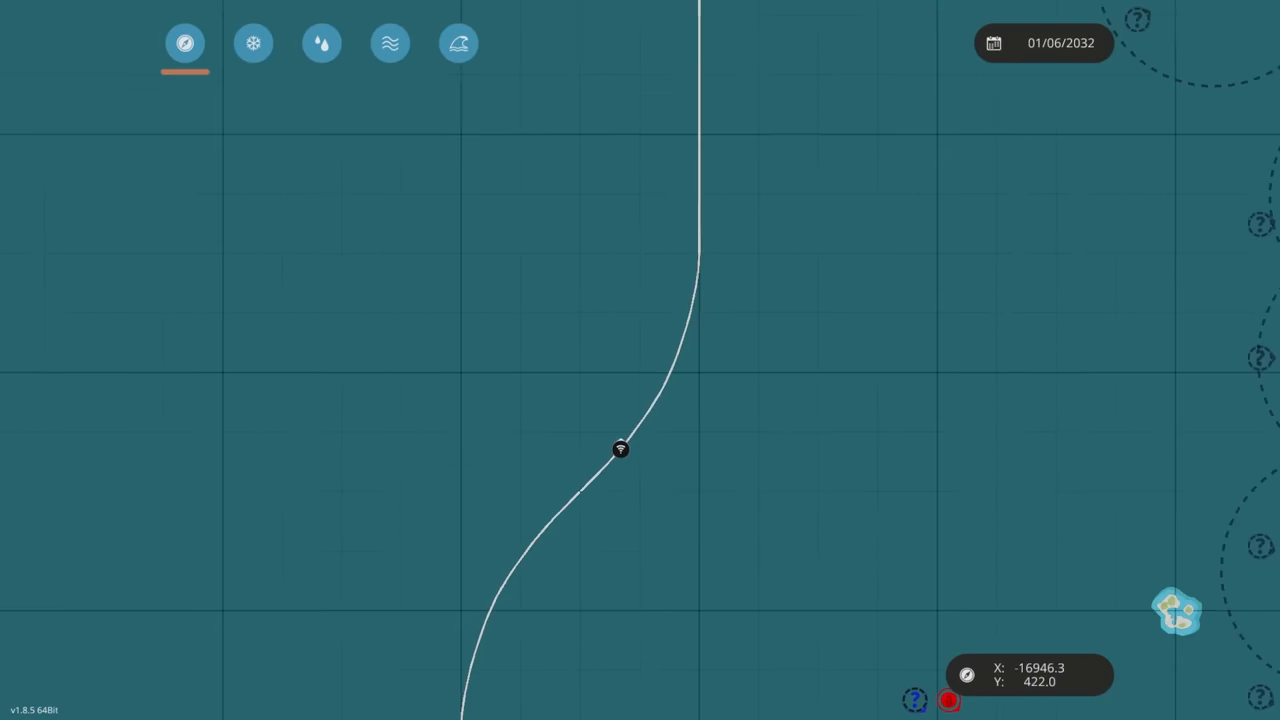
right_click(774, 360)
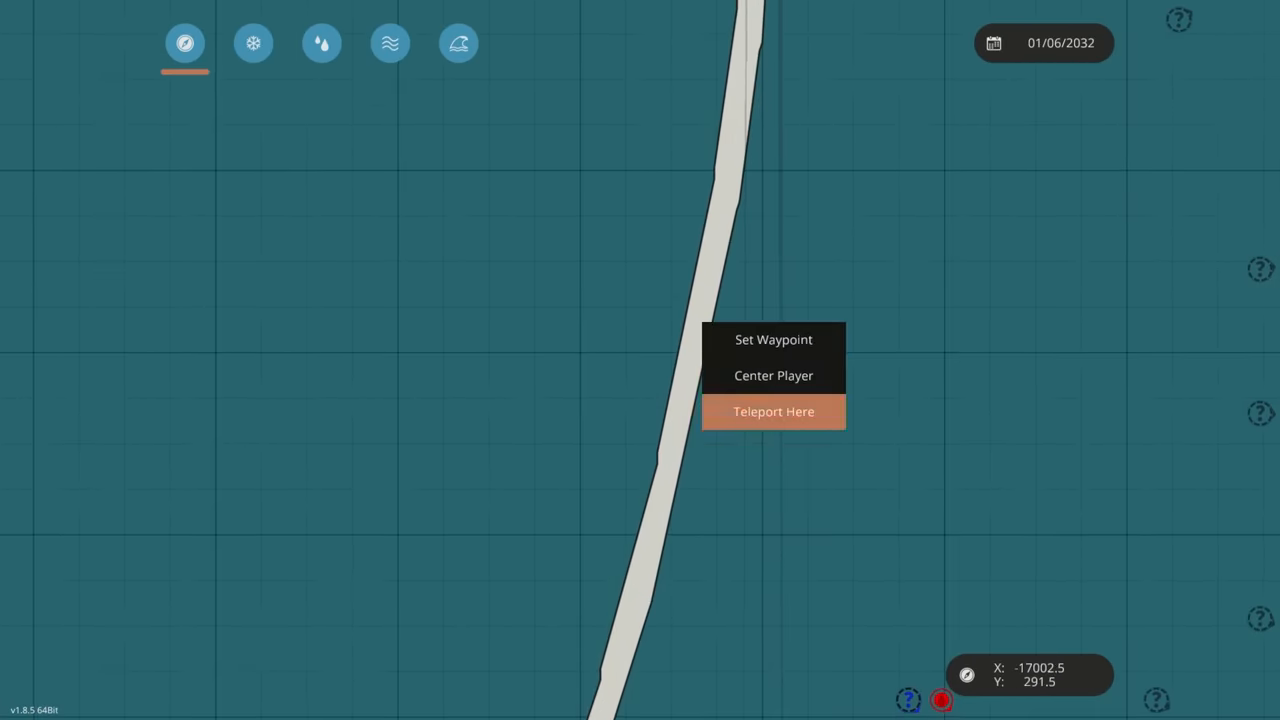
left_click(773, 411)
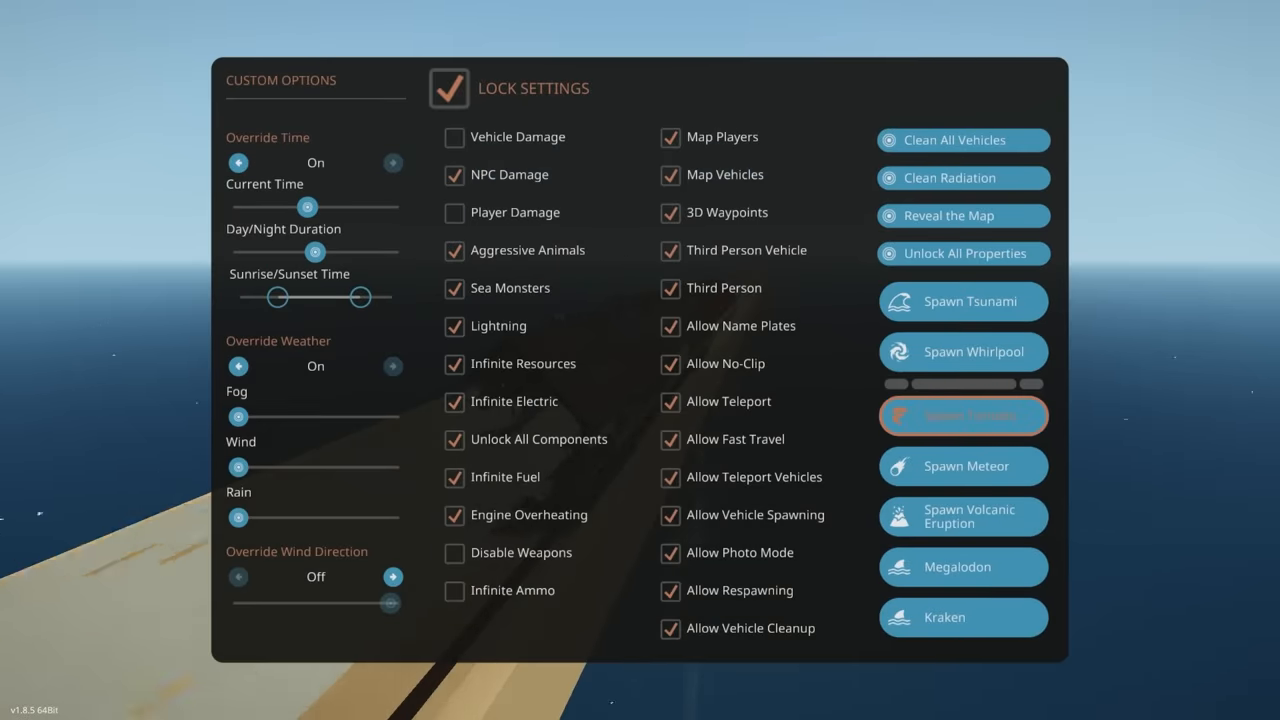
- Spawn a tornado from the custom options panel
left_click(961, 301)
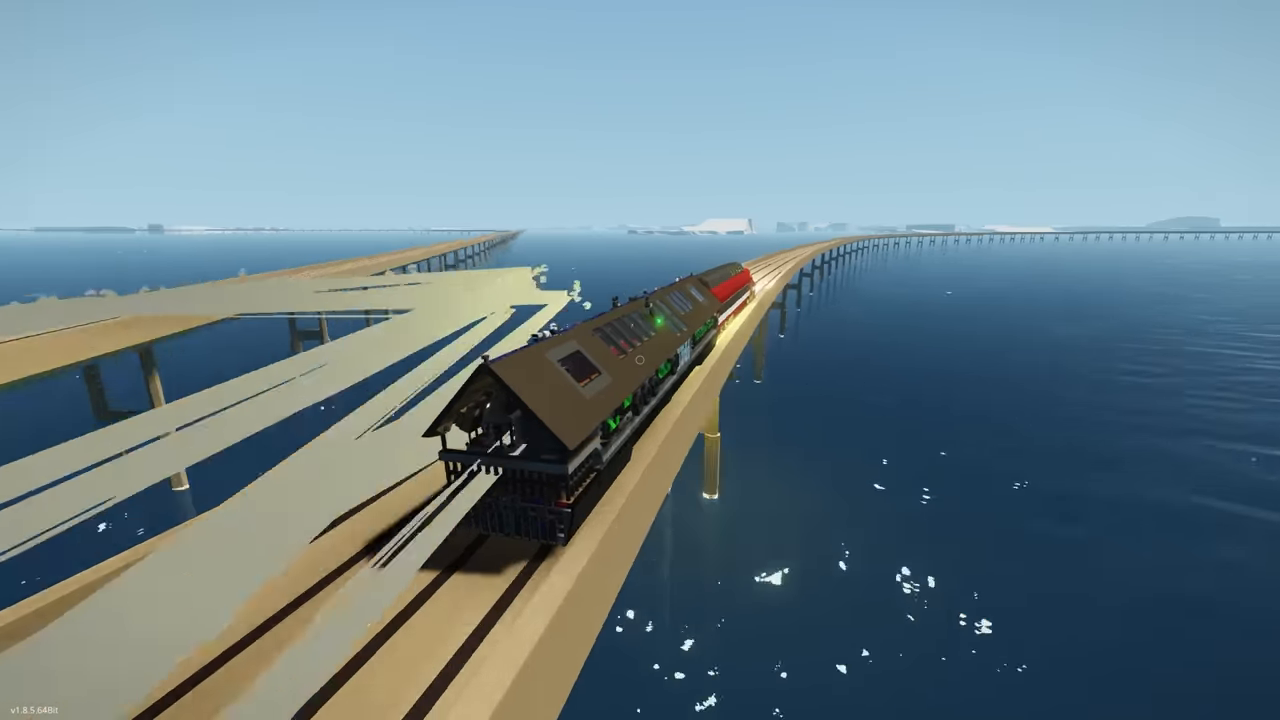
- Bring up the world map to locate the train among the ice islands
key("m")
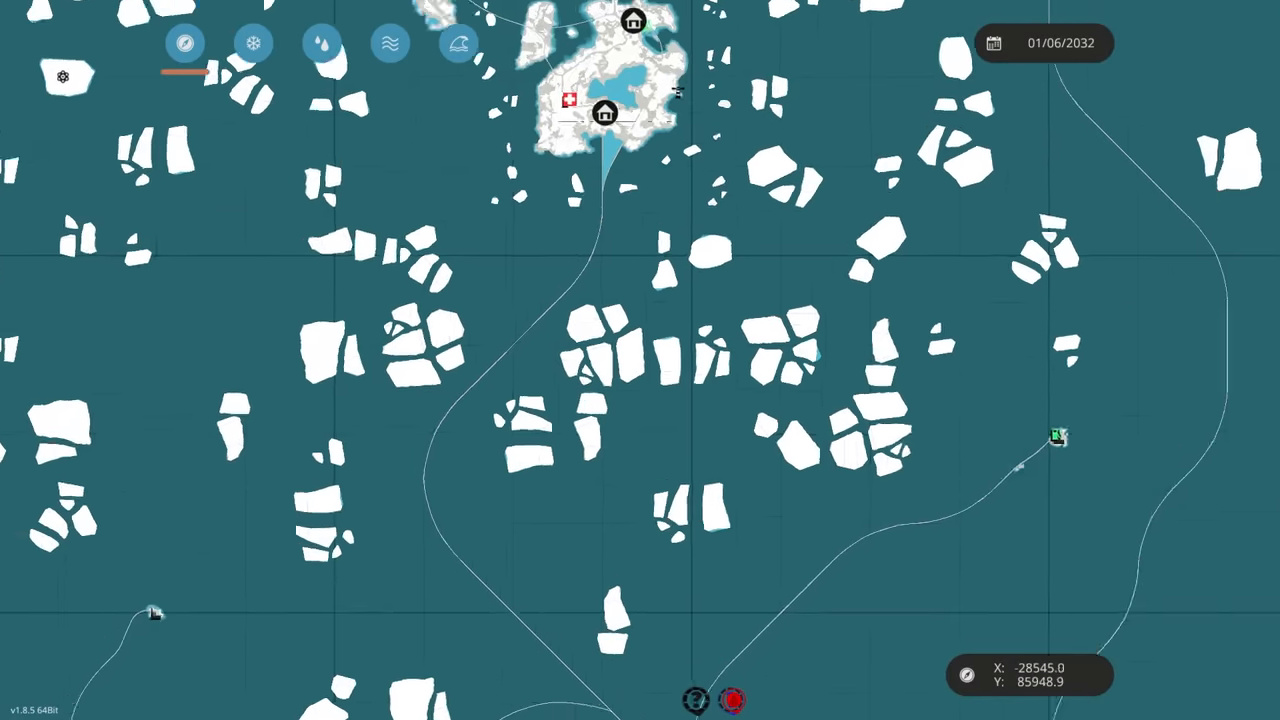